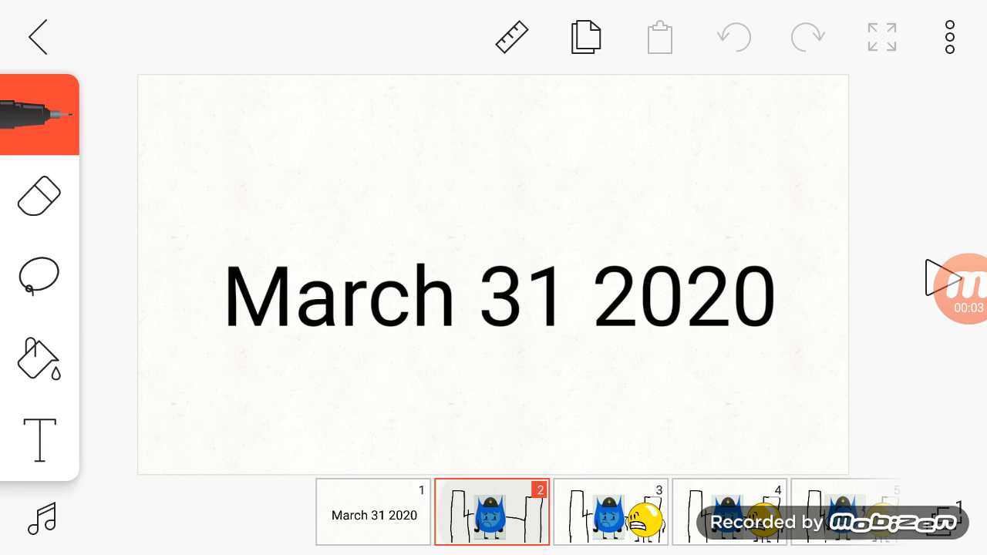
Step: Open frame 5 showing the police-capped blue flame beside the grinning yellow ball
left_click(491, 512)
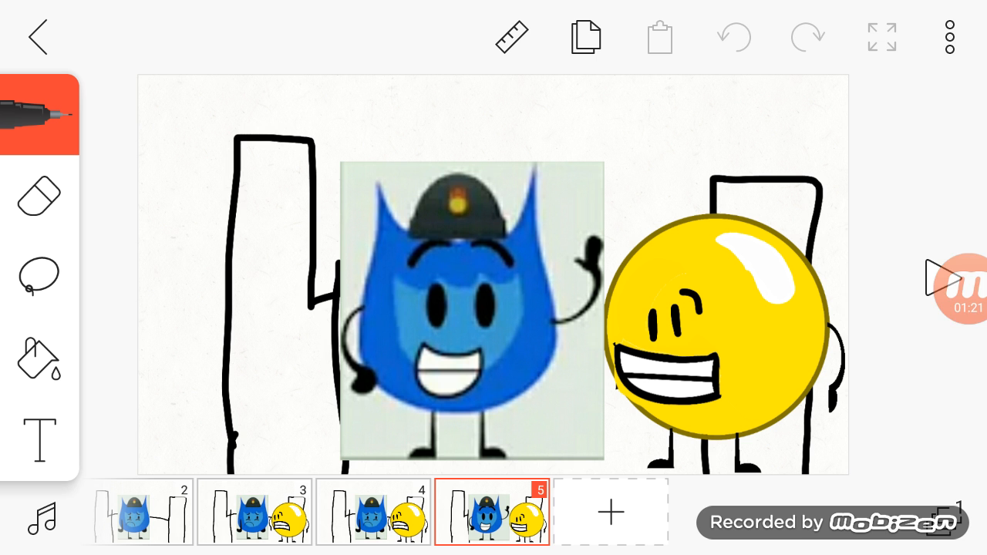
Step: Add frame 6 and drag the mustached top-hat flame off the left edge
left_click(960, 289)
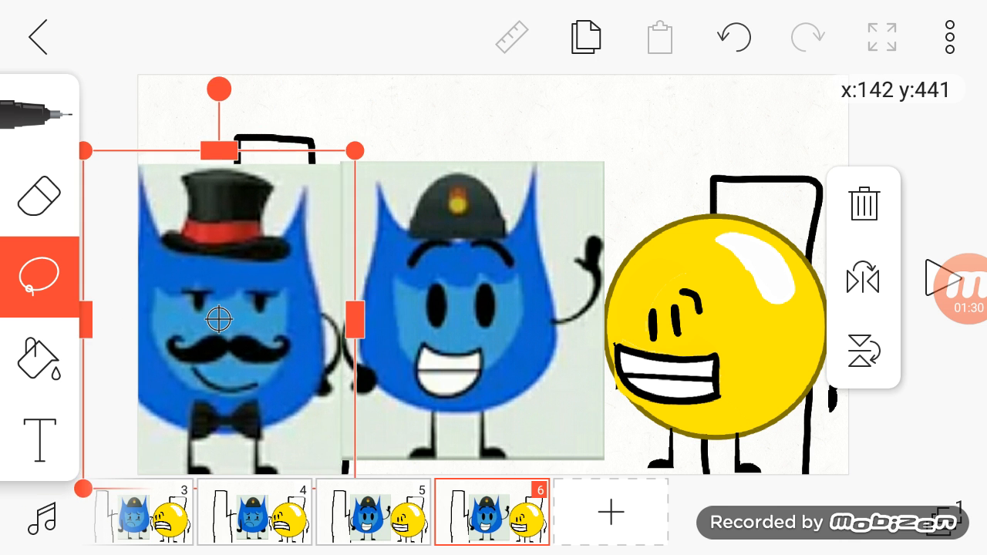
left_click_drag(218, 318, 247, 319)
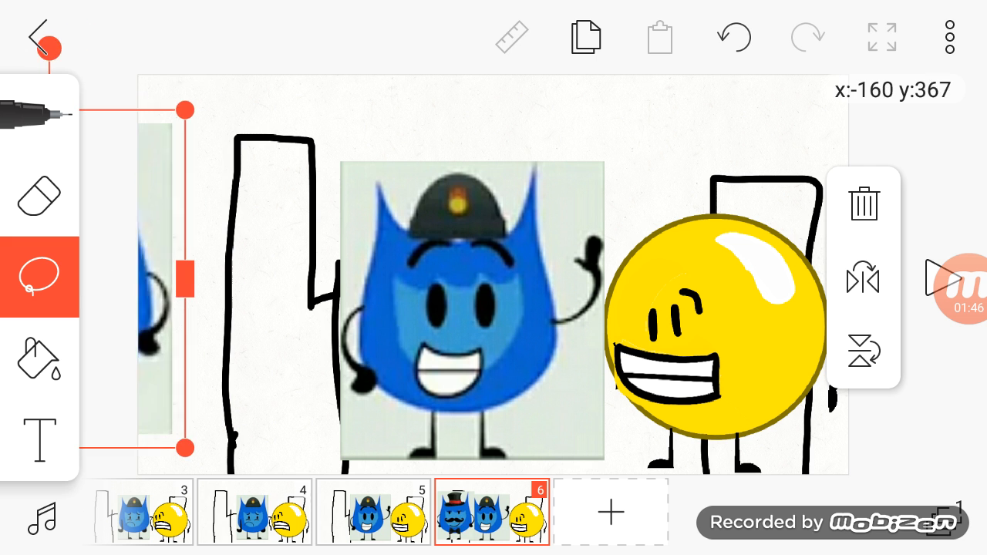
left_click(39, 115)
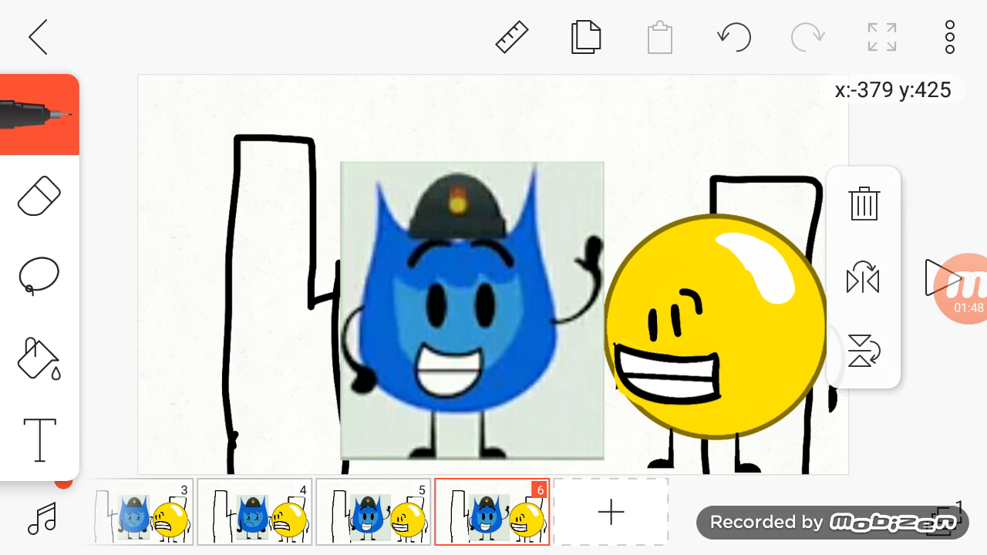